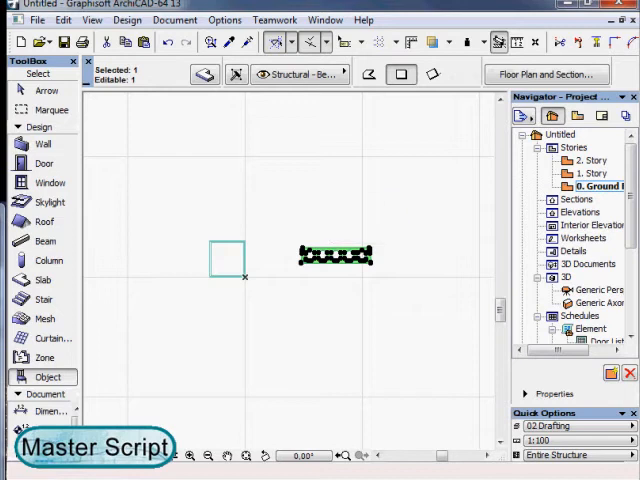
- Save the selected square and hatch as the custom slab component 'Hollow Slab'
left_click(37, 19)
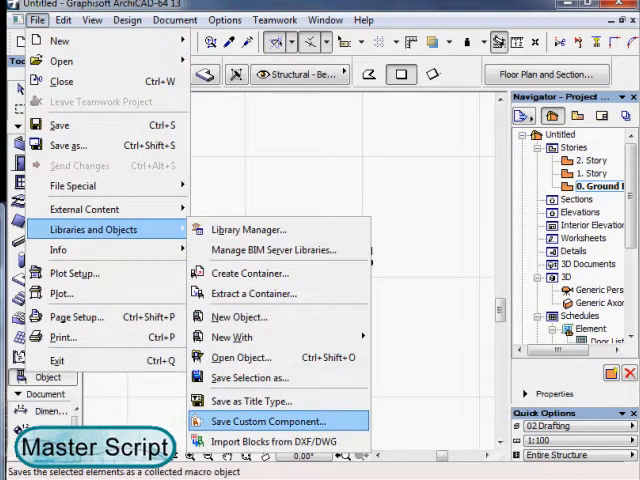
left_click(256, 421)
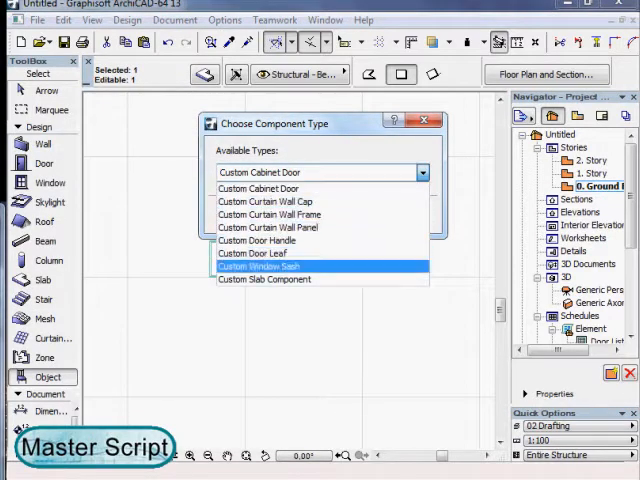
left_click(264, 279)
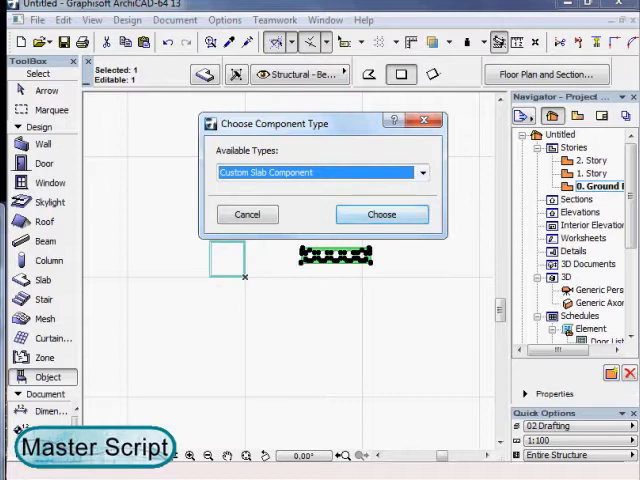
left_click(381, 214)
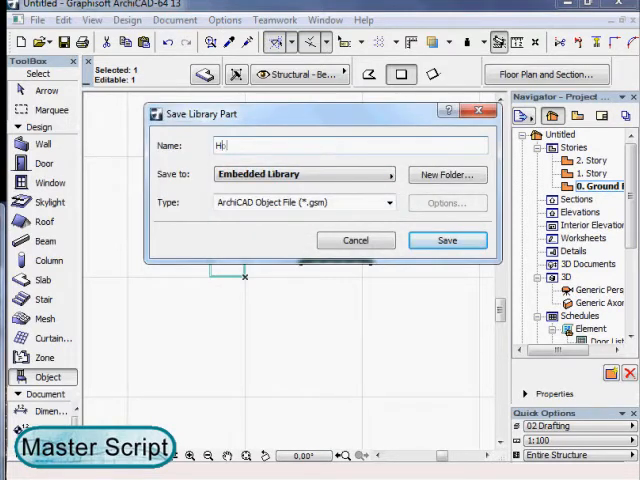
type("Hollow Slab")
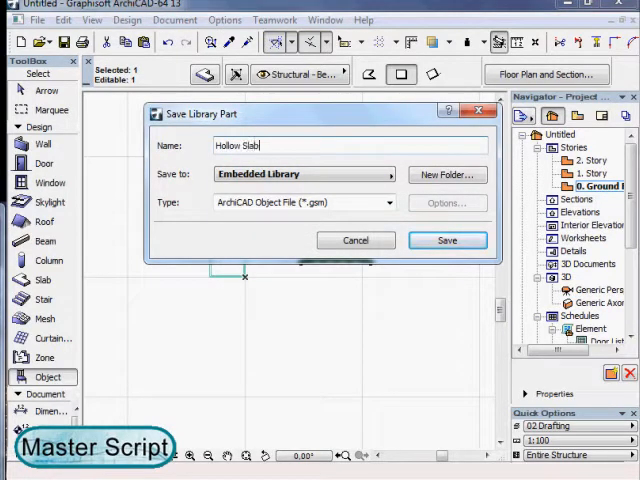
left_click(447, 240)
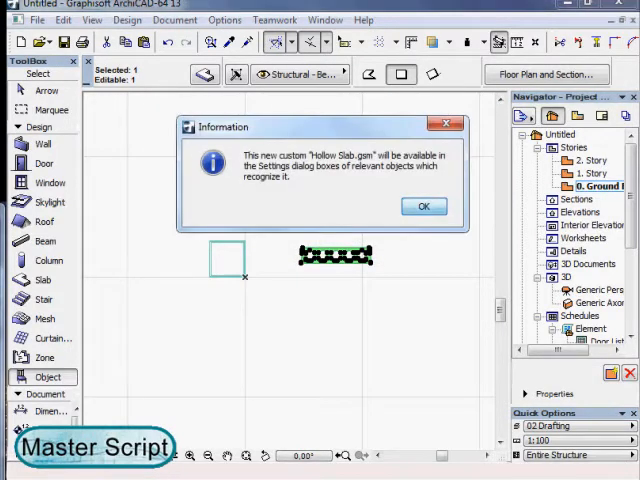
left_click(424, 206)
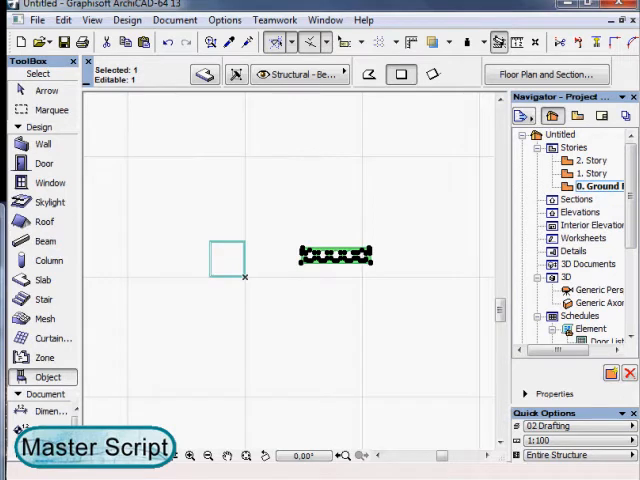
- Draw a slab polygon on the ground floor with a chamfered lower right corner
left_click(43, 280)
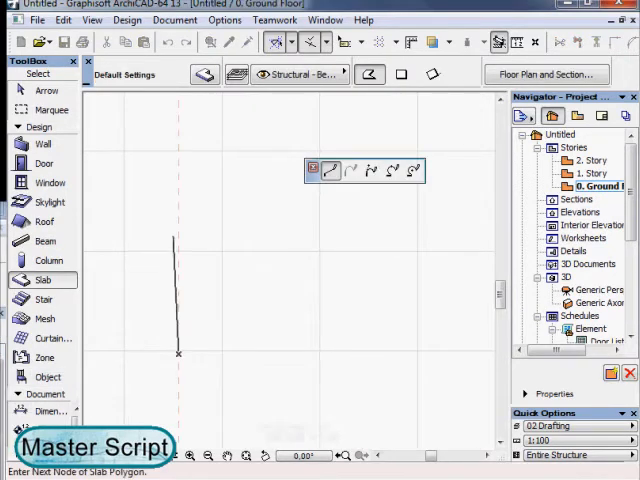
left_click(312, 223)
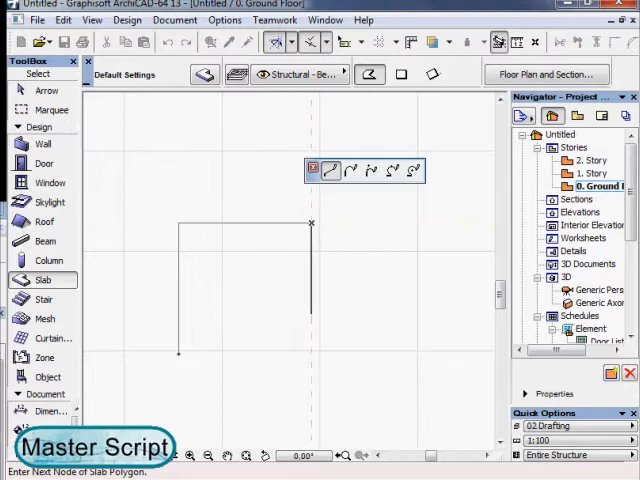
left_click(311, 300)
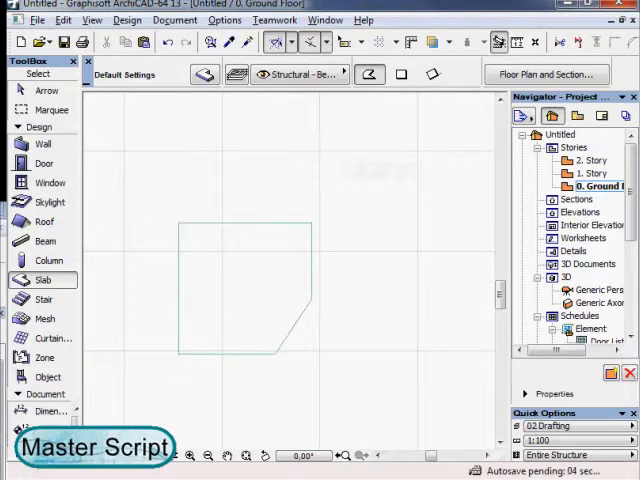
left_click(240, 290)
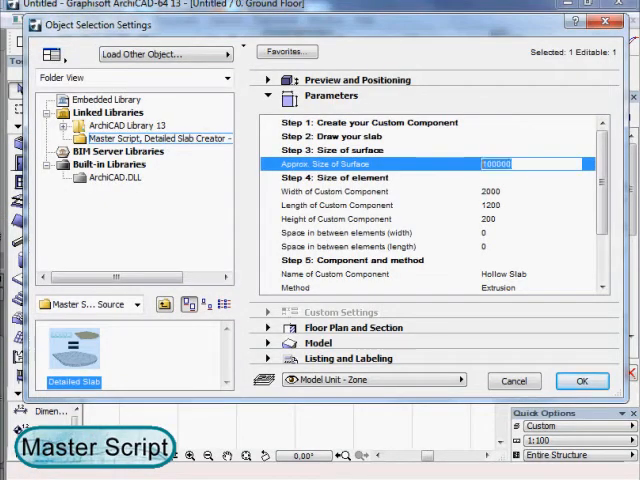
- Set the Detailed Slab Creator to surface size 3000 with Hollow Slab elements 1200 by 5000
type("3000")
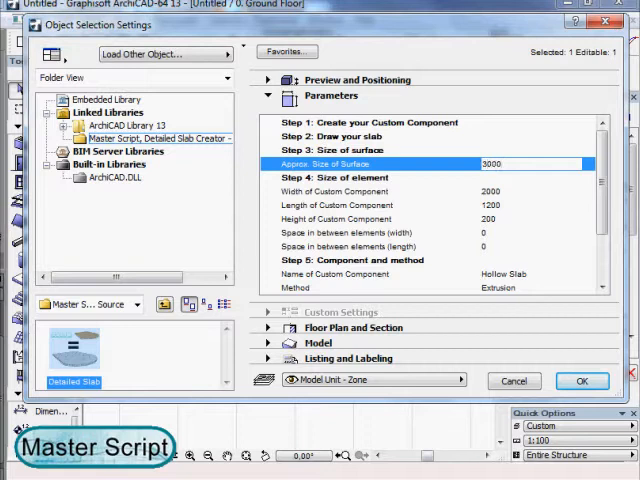
left_click(333, 191)
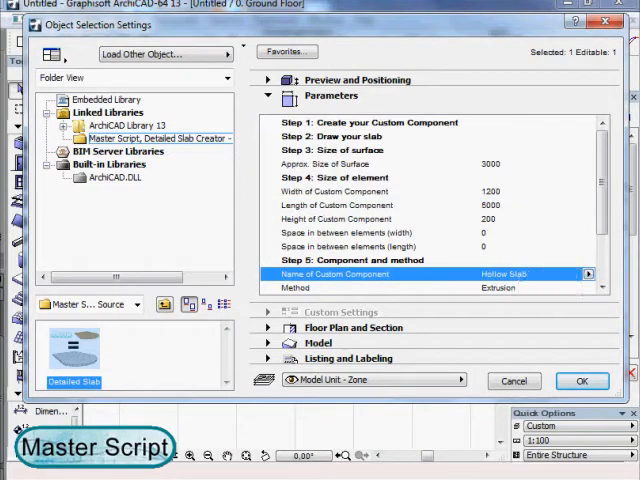
left_click(582, 381)
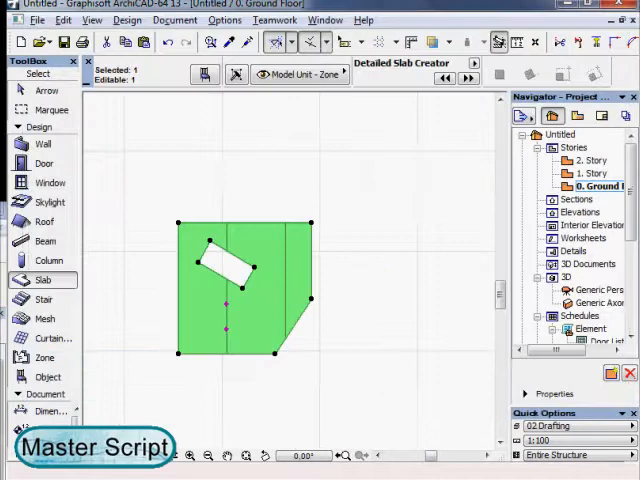
- Show the whole model with the detailed hollow slab in 3D
right_click(250, 290)
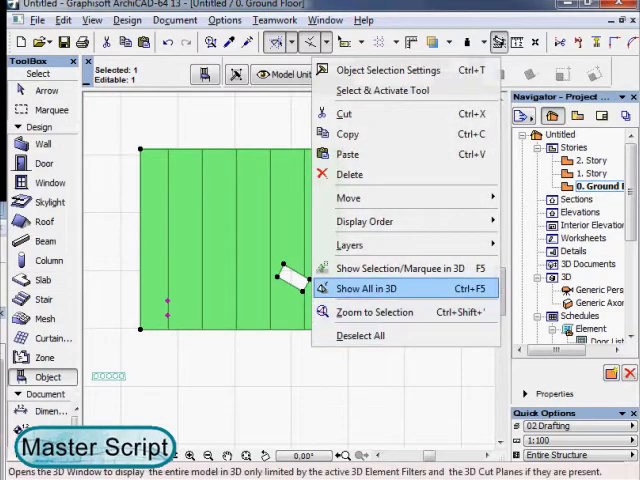
left_click(364, 288)
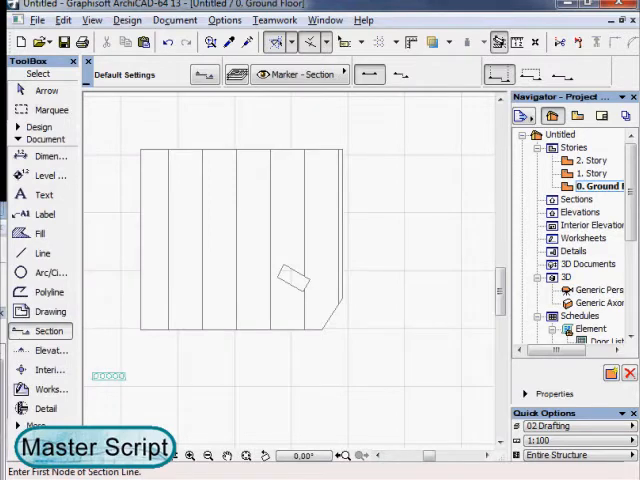
- Draw section line S-01 horizontally across the slab and open the section view
left_click(117, 278)
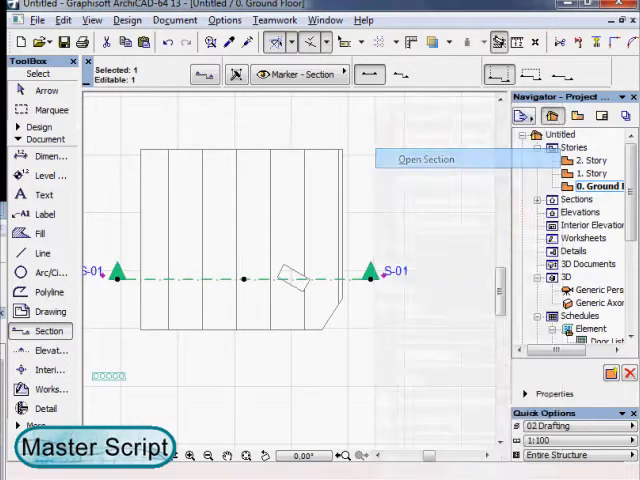
left_click(425, 159)
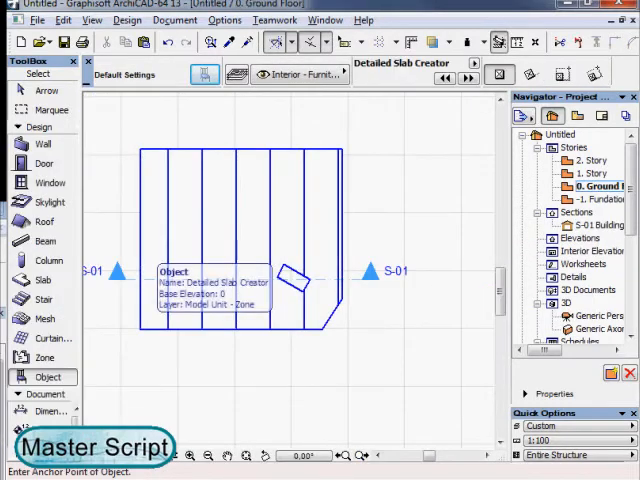
- Set the slab object's plan symbol to show overhead lines, then check the foundation story and 3D view
left_click(240, 240)
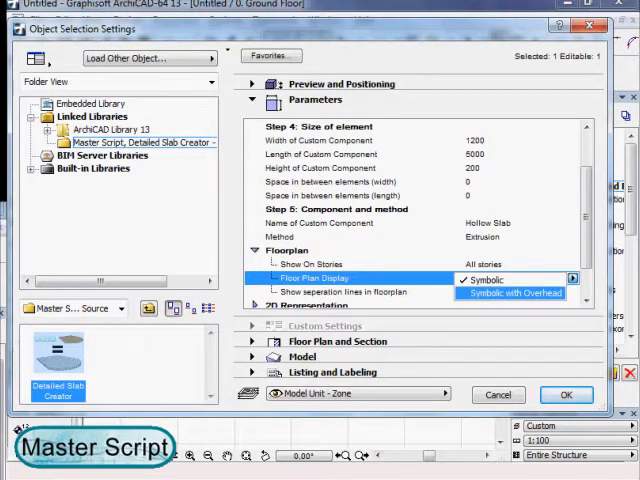
left_click(512, 293)
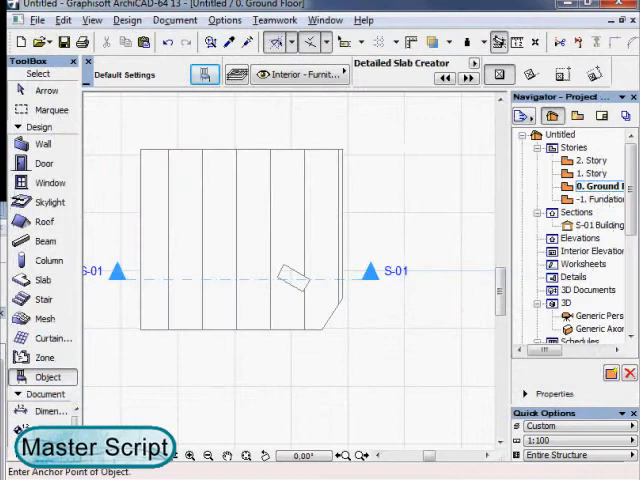
left_click(598, 199)
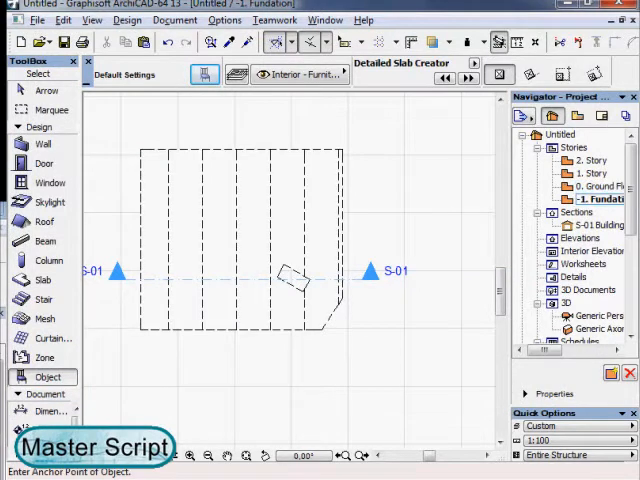
left_click(595, 186)
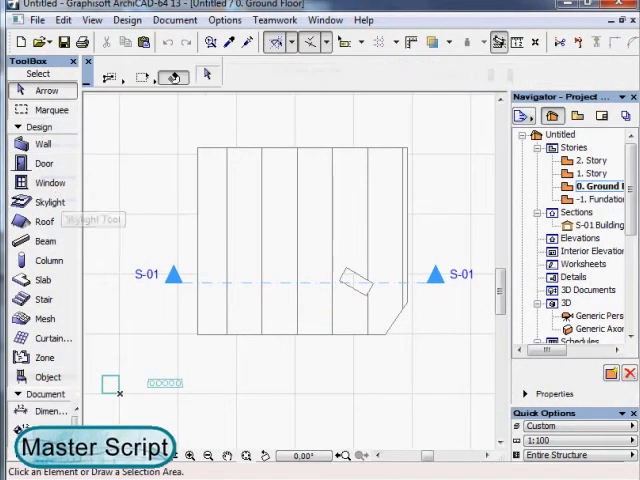
left_click(111, 385)
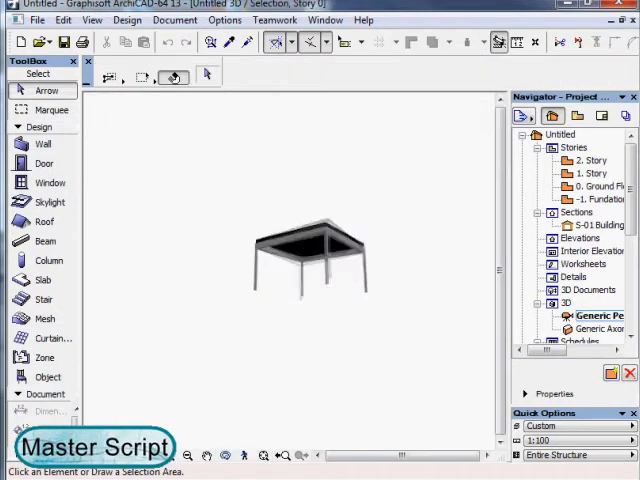
left_click(596, 186)
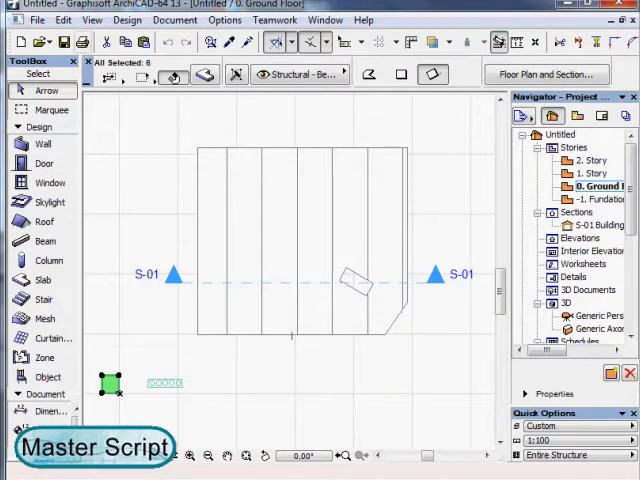
- Save the selection as the custom slab component 'Raised Flooring' in the embedded library
left_click(38, 19)
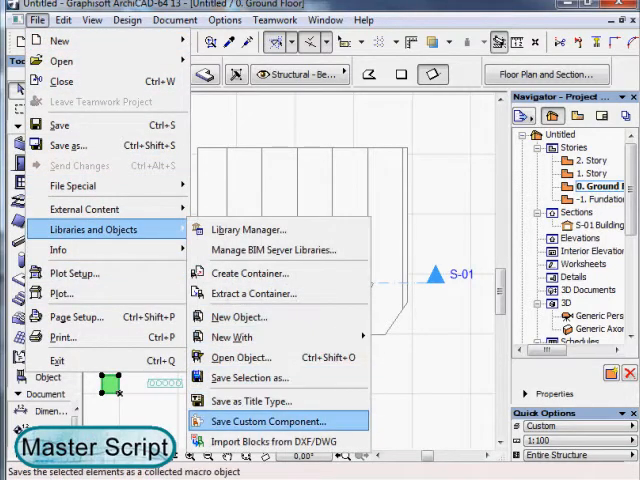
left_click(270, 421)
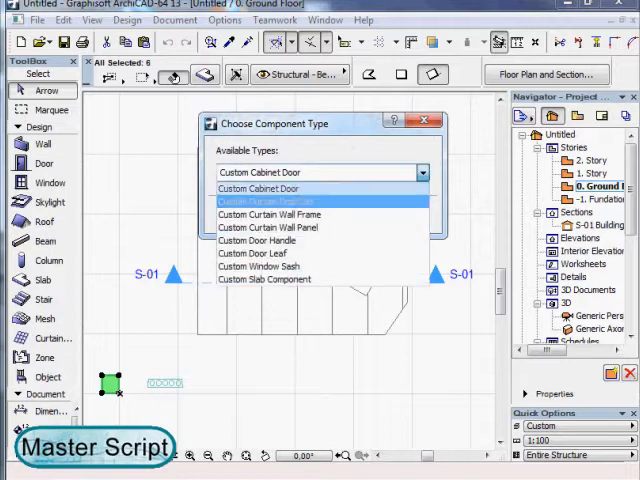
left_click(263, 279)
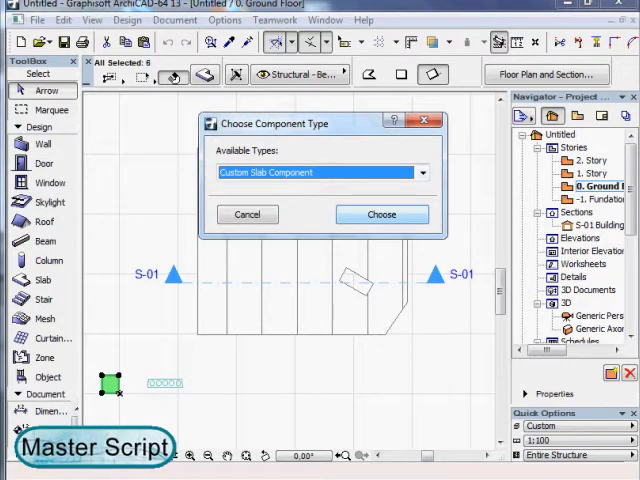
left_click(381, 214)
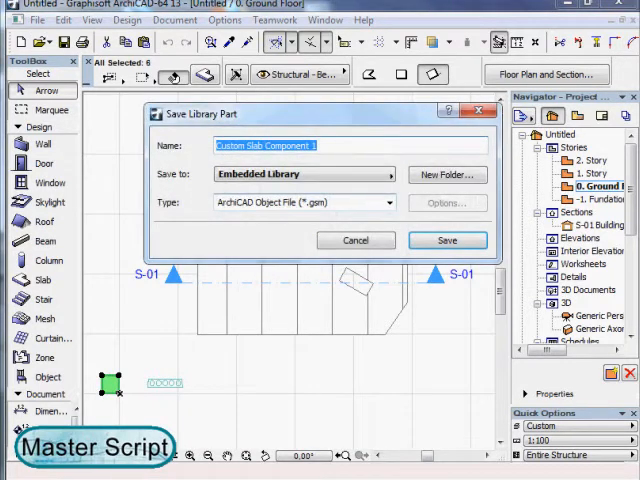
type("Raised")
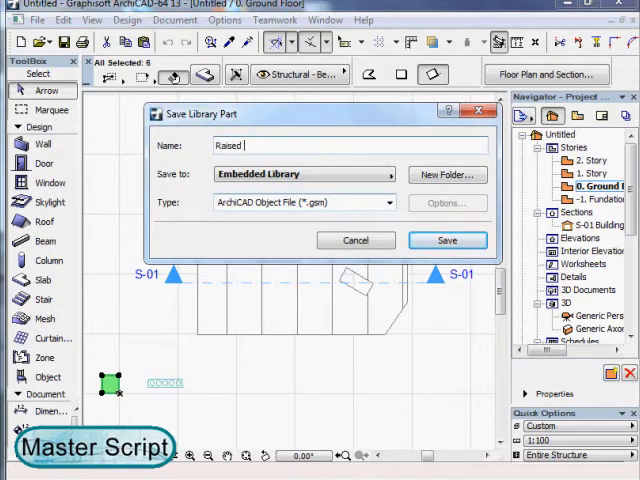
type("Flooring")
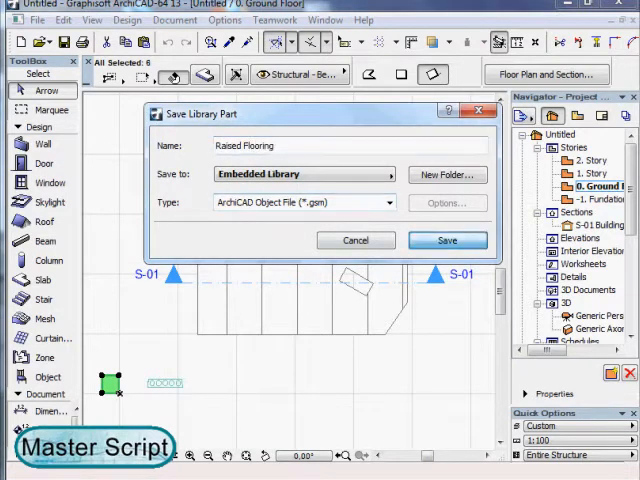
left_click(447, 240)
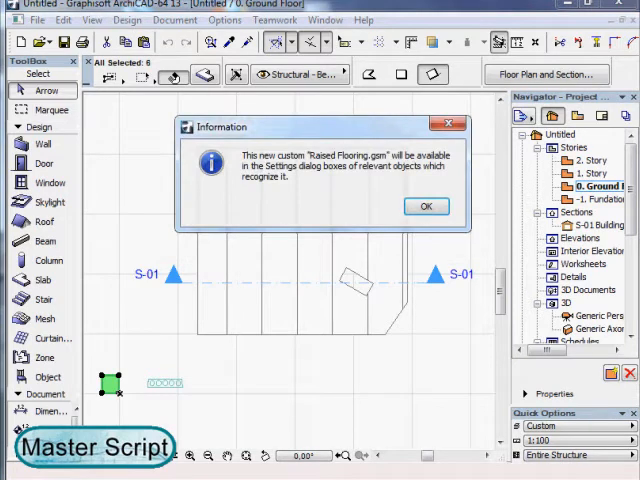
left_click(426, 206)
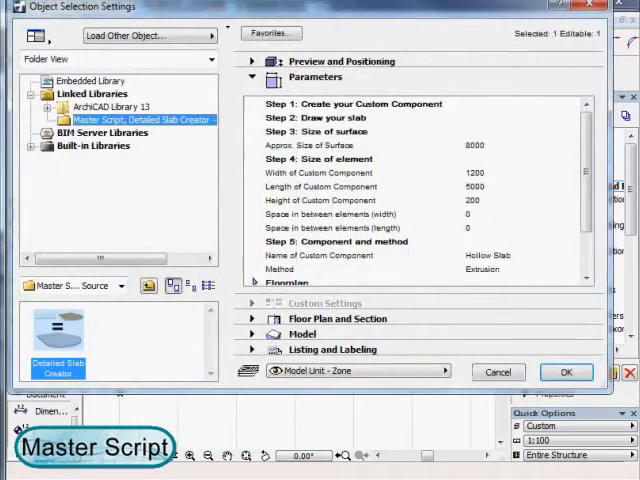
- Configure 600 by 600 Raised Flooring elements, height 400, Matrix method, and show the selection in 3D
left_click(320, 173)
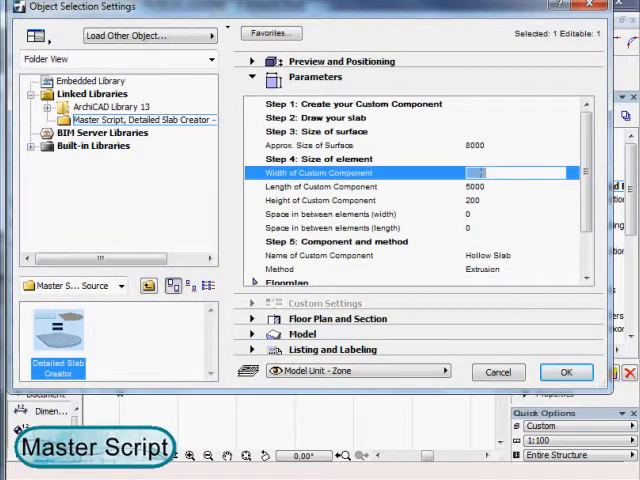
type("1200")
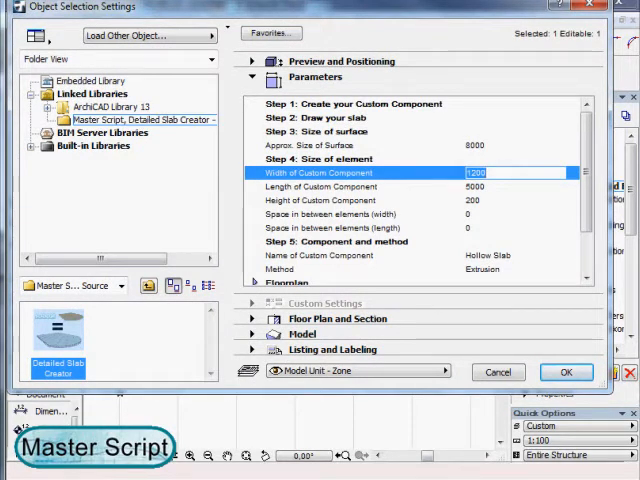
left_click(320, 187)
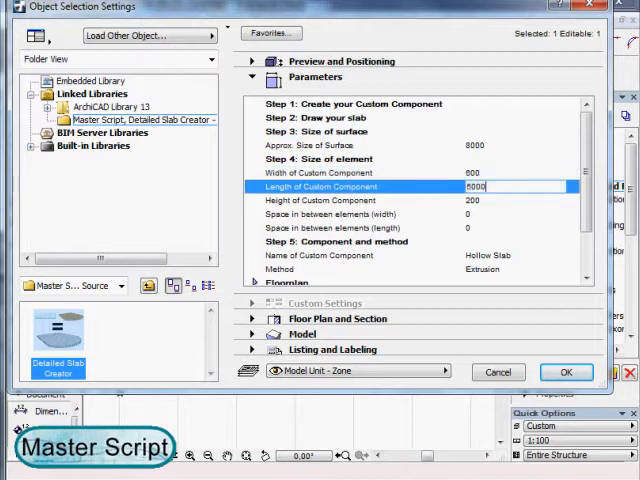
type("600")
left_click(521, 200)
type("400")
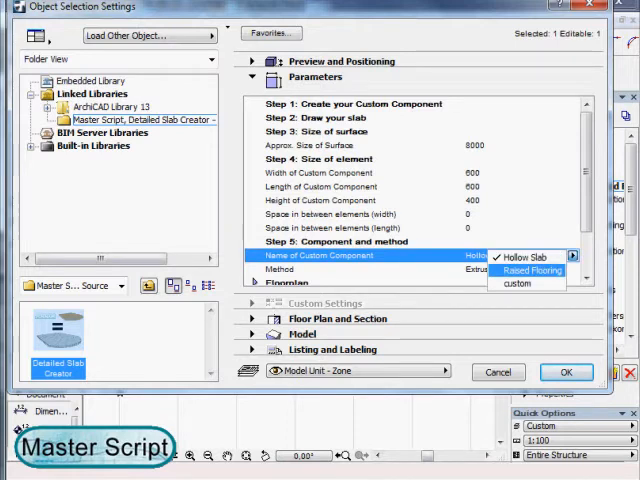
left_click(531, 271)
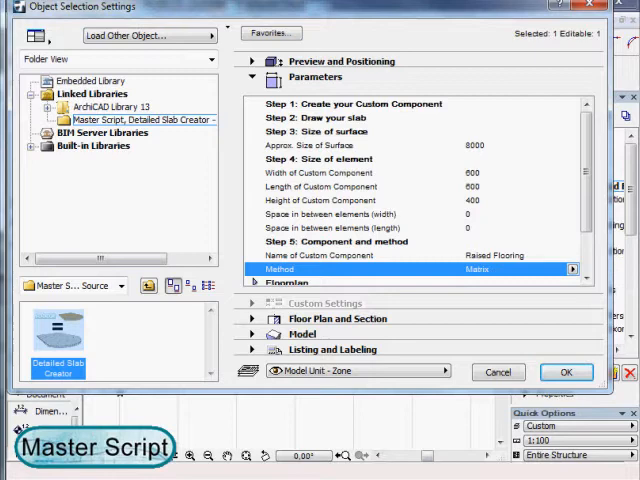
left_click(566, 371)
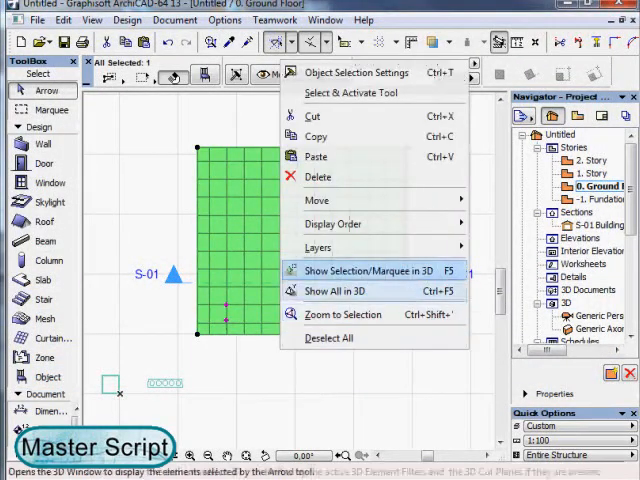
left_click(363, 270)
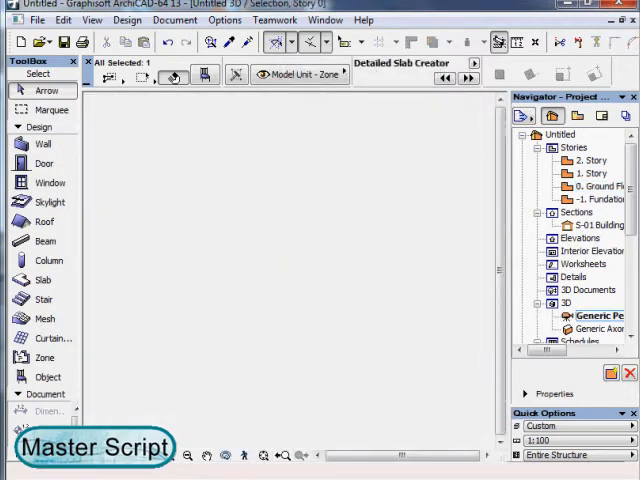